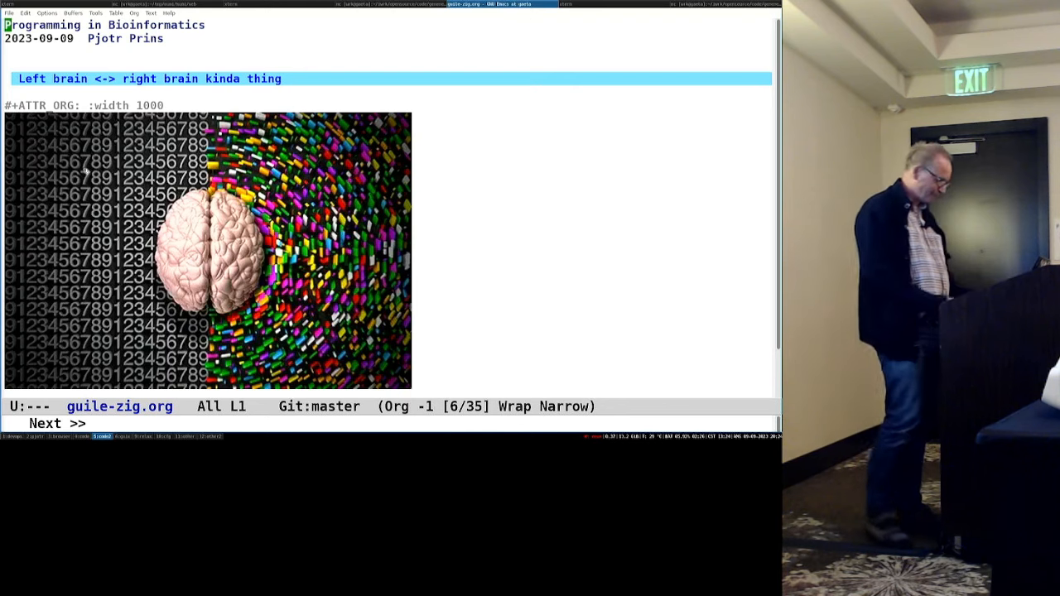
Step: Advance the presentation from slide 6 to slide 10, the Python code example
key("next")
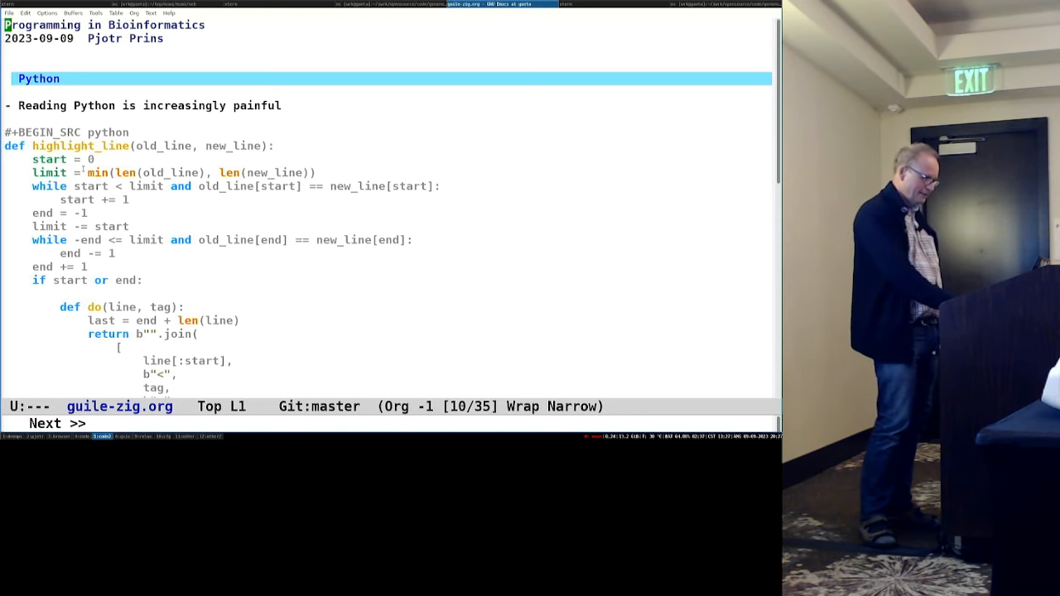
Step: Scroll ahead from the Python slide to slide 13, Zig example 1
scroll("down", 3)
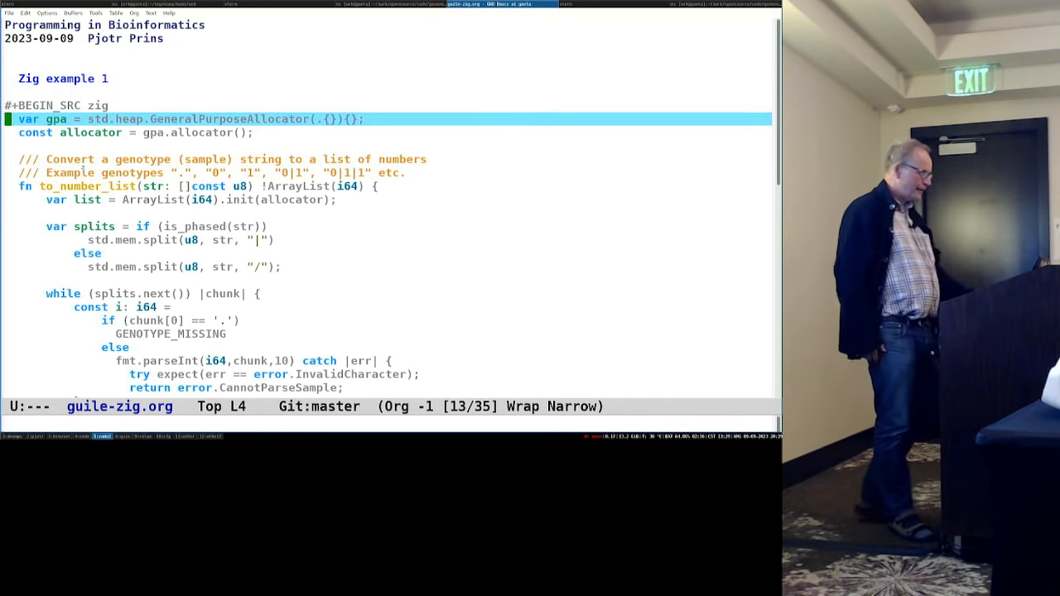
Step: Step through the Zig example 1 code lines, starting at the allocator line
key("down")
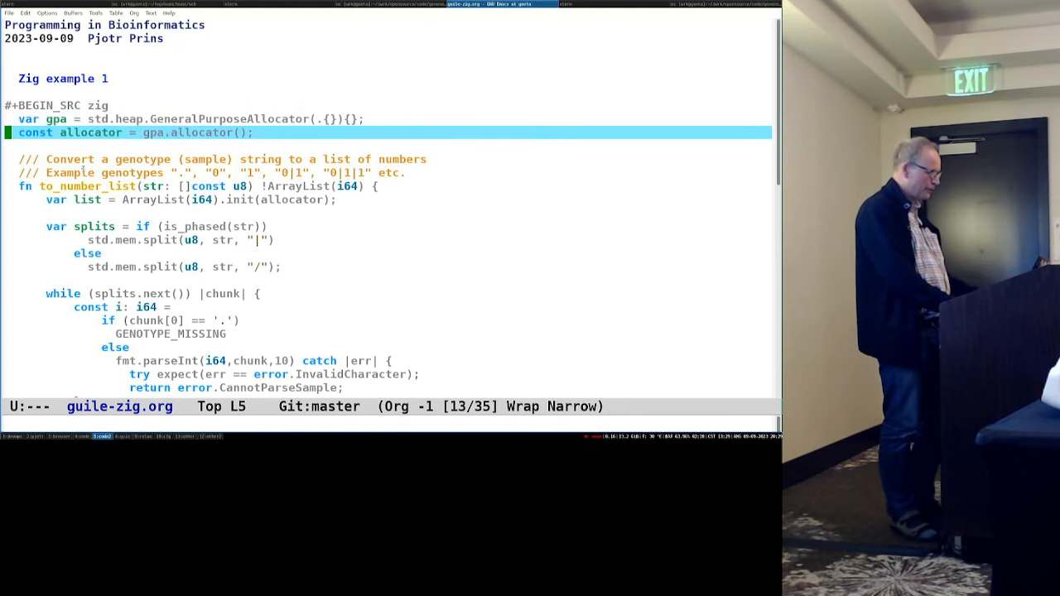
key("down")
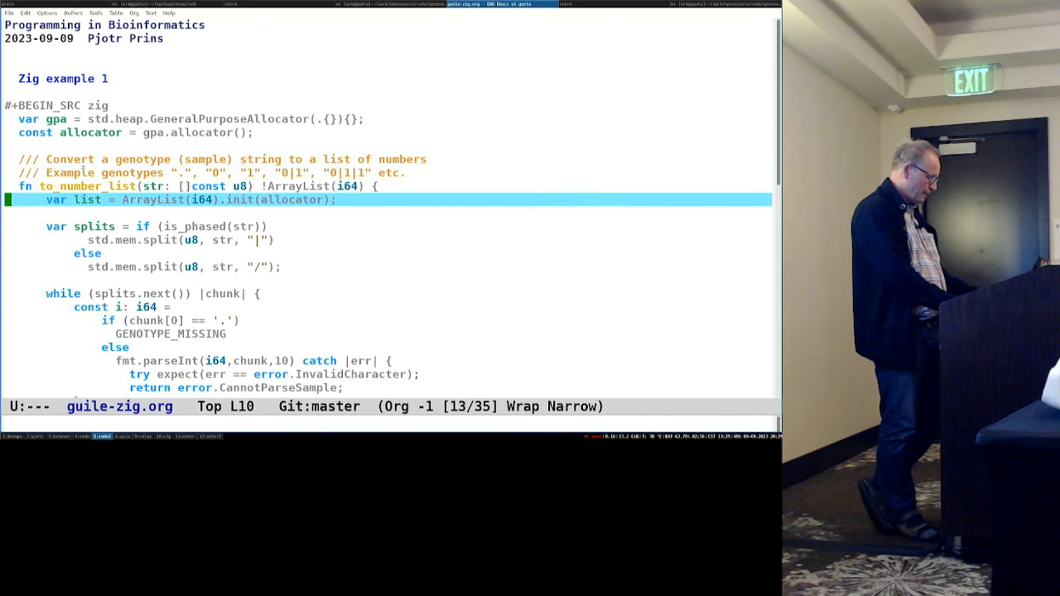
key("up")
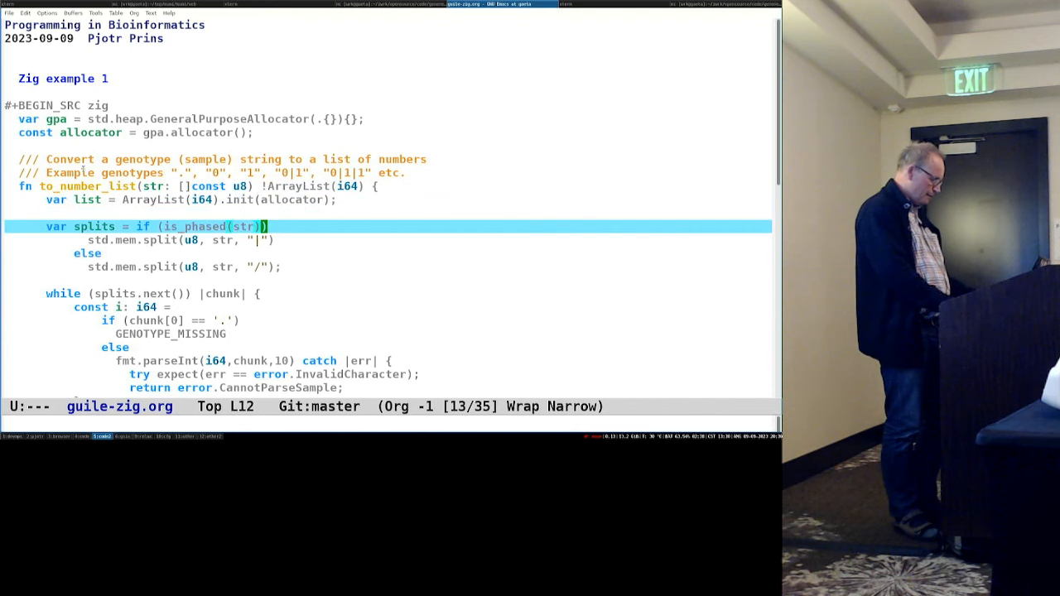
key("down")
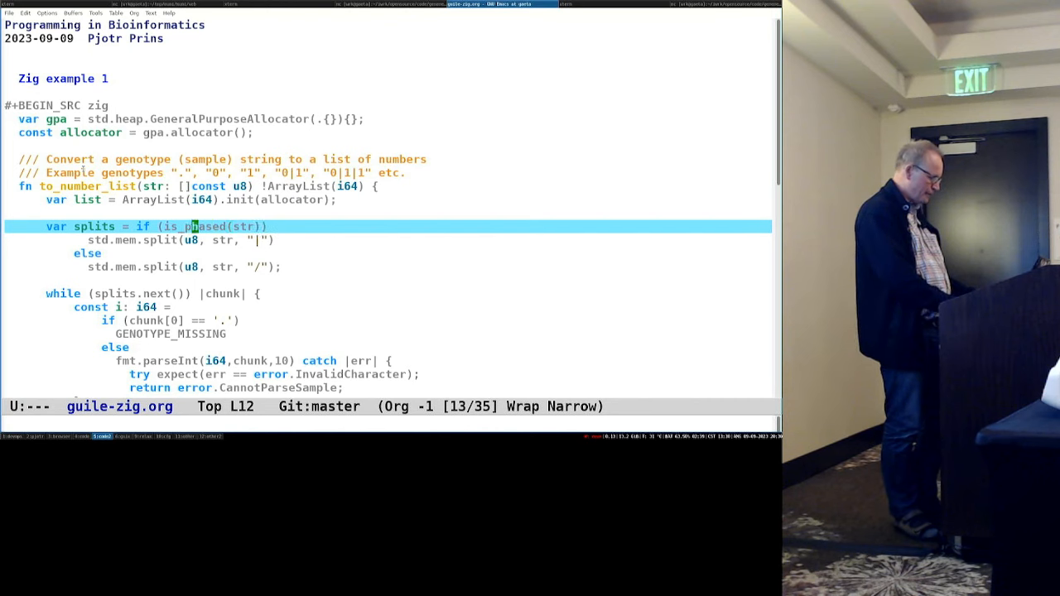
left_click(142, 267)
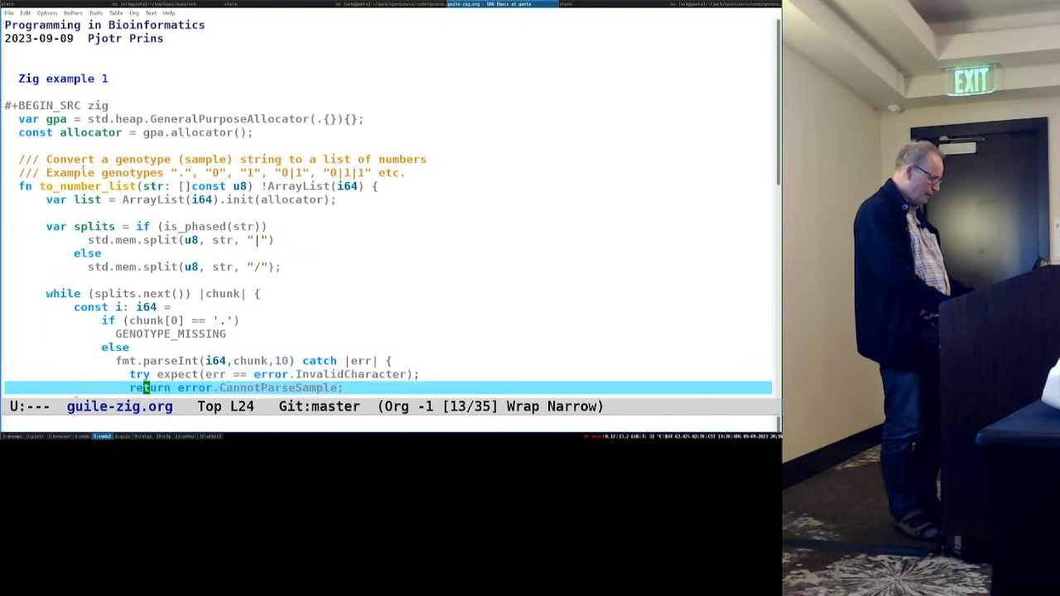
Step: Point out the parse-error return line, then move to slide 14, Zig example 2
scroll("down", 3)
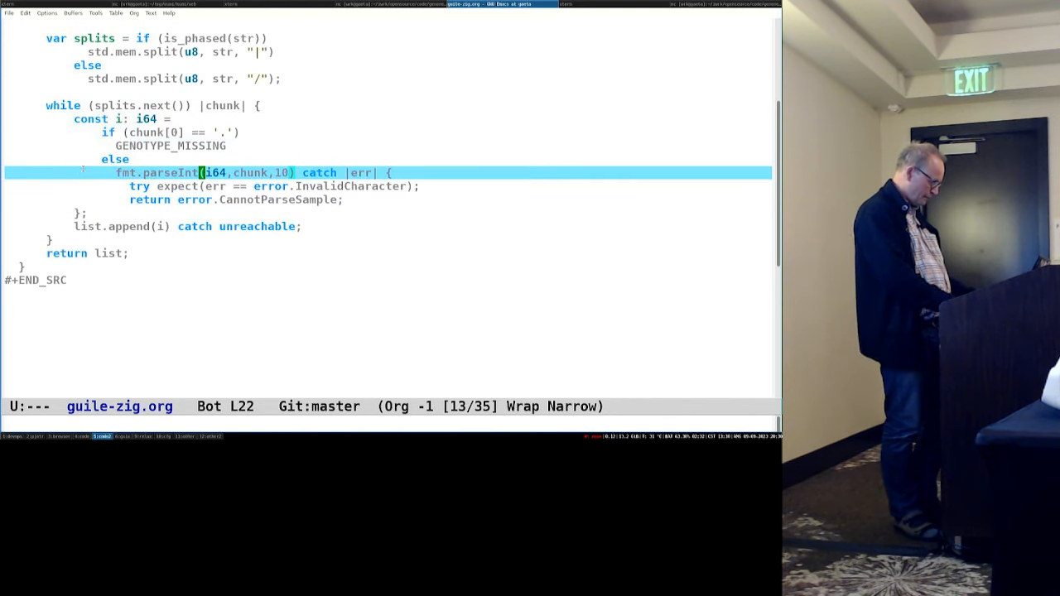
key("down")
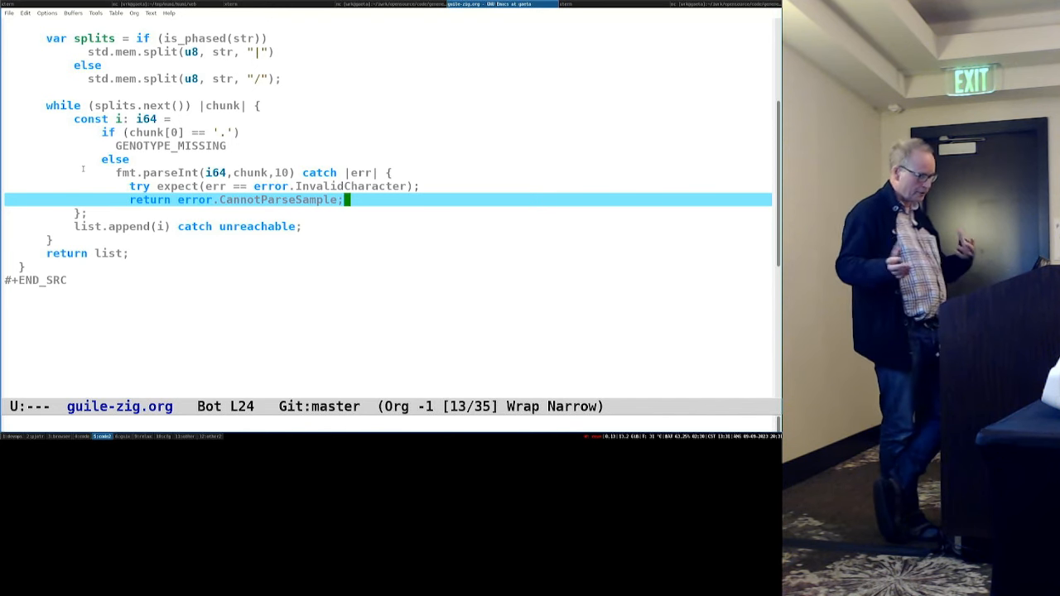
key("down")
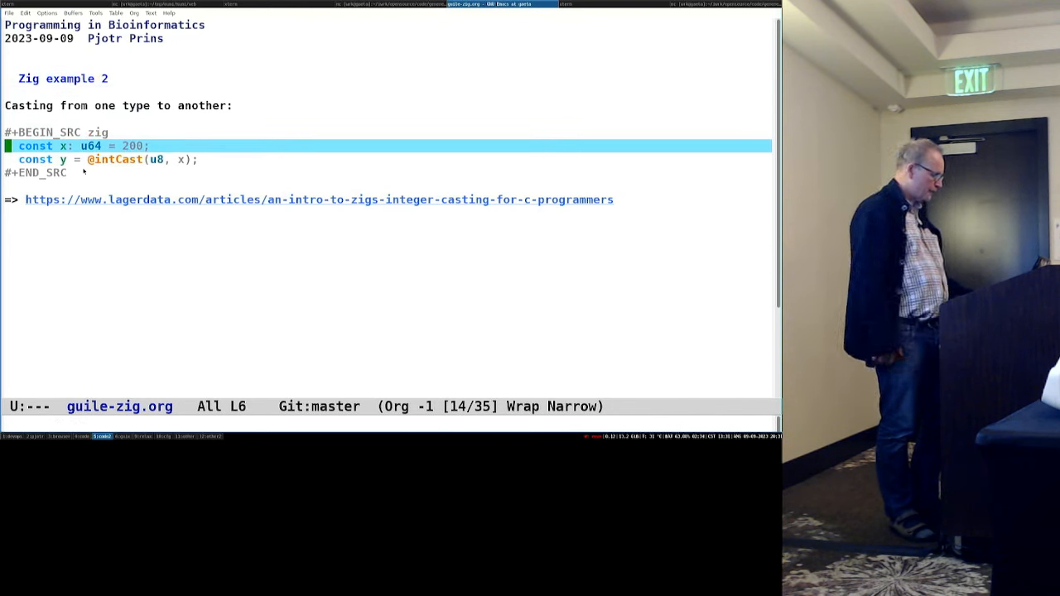
key("Down")
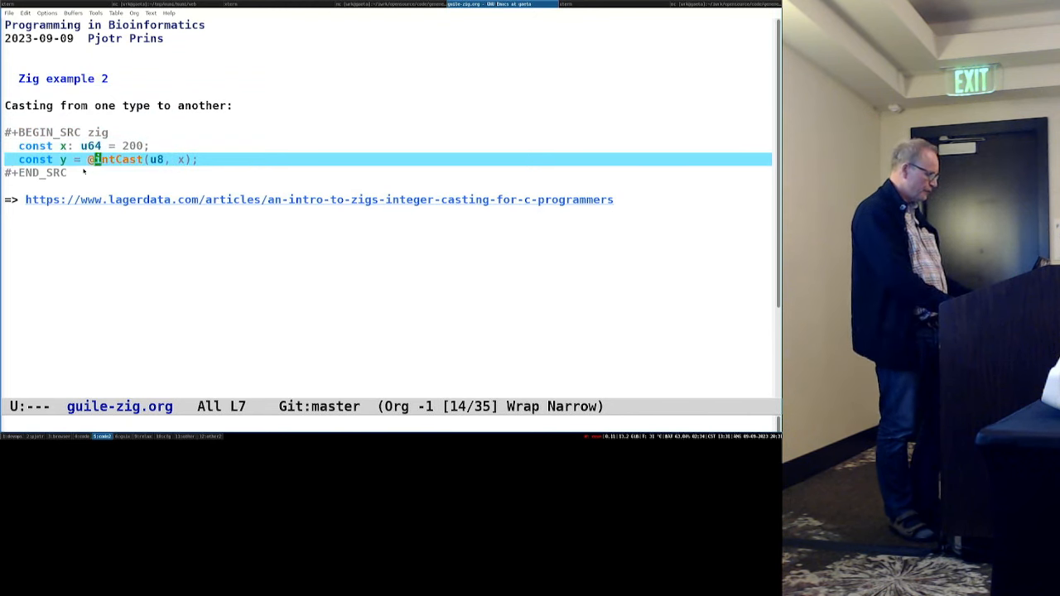
key("up")
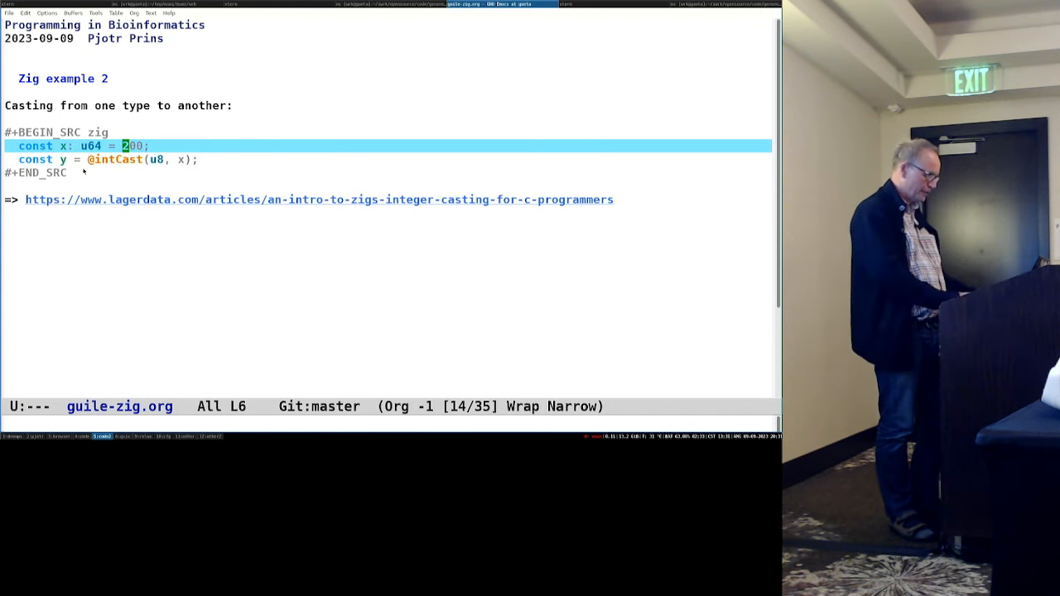
key("down")
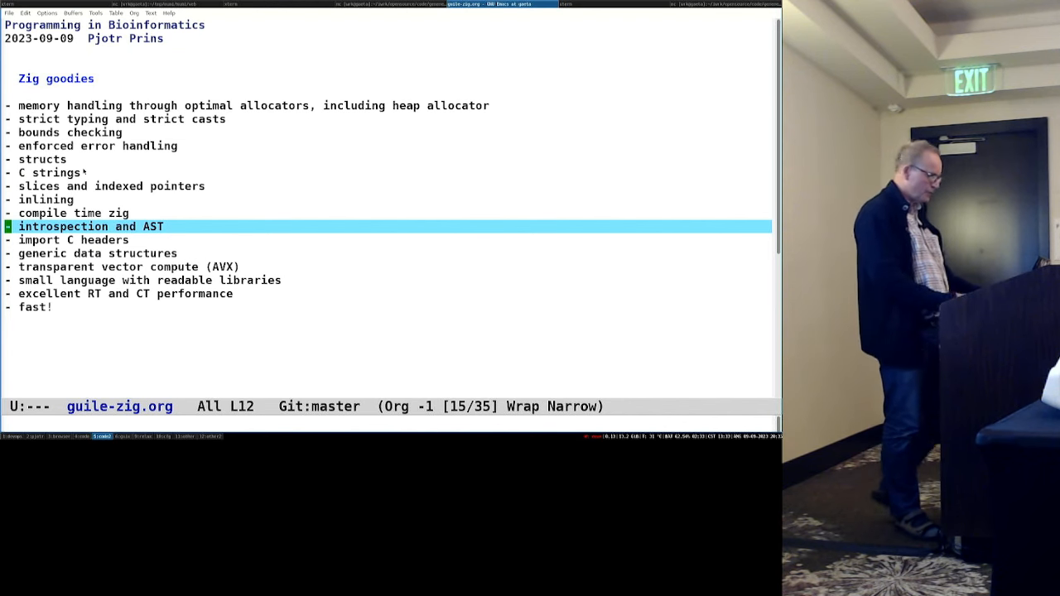
Step: Highlight generic data structures, transparent AVX vector compute, and small readable-library language items in turn
key("down")
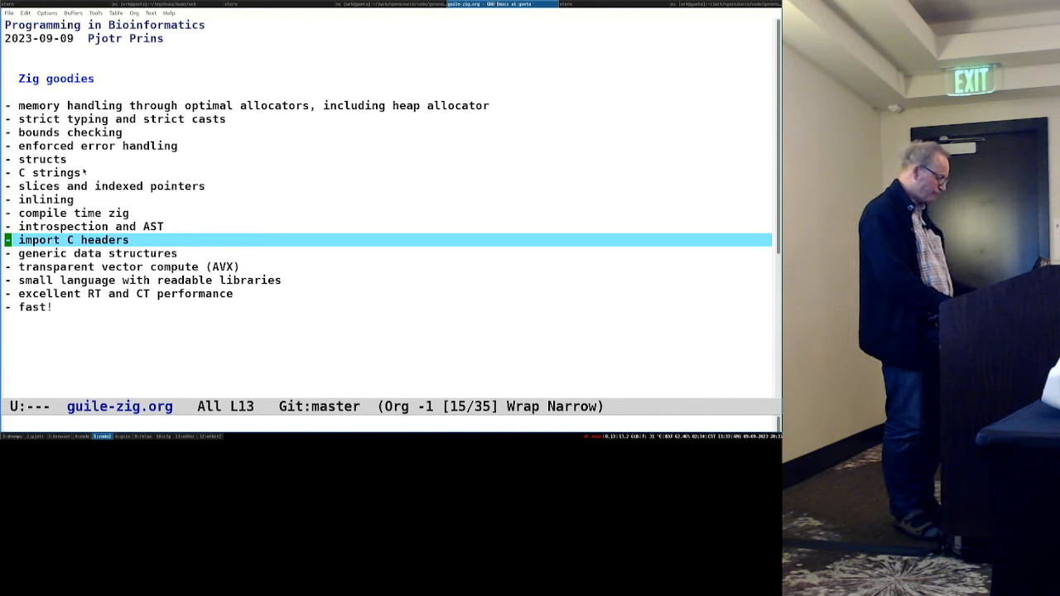
key("Down")
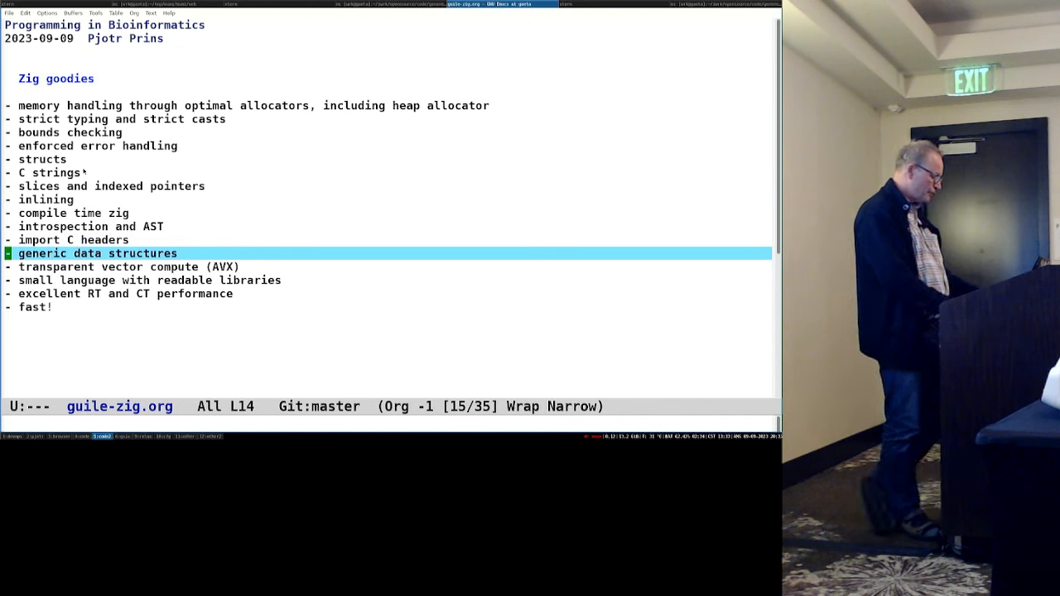
key("down")
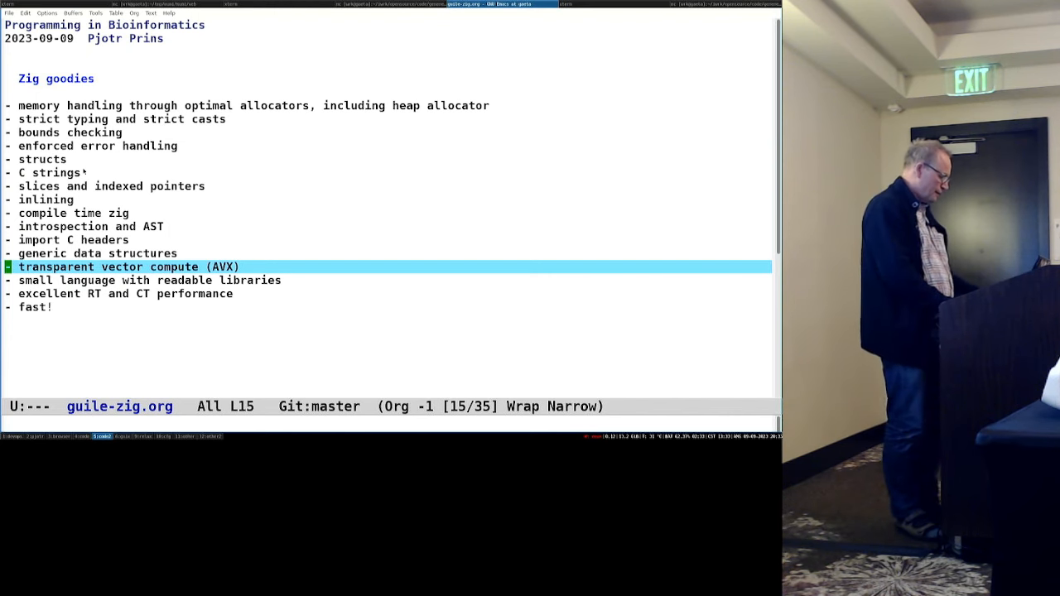
key("down")
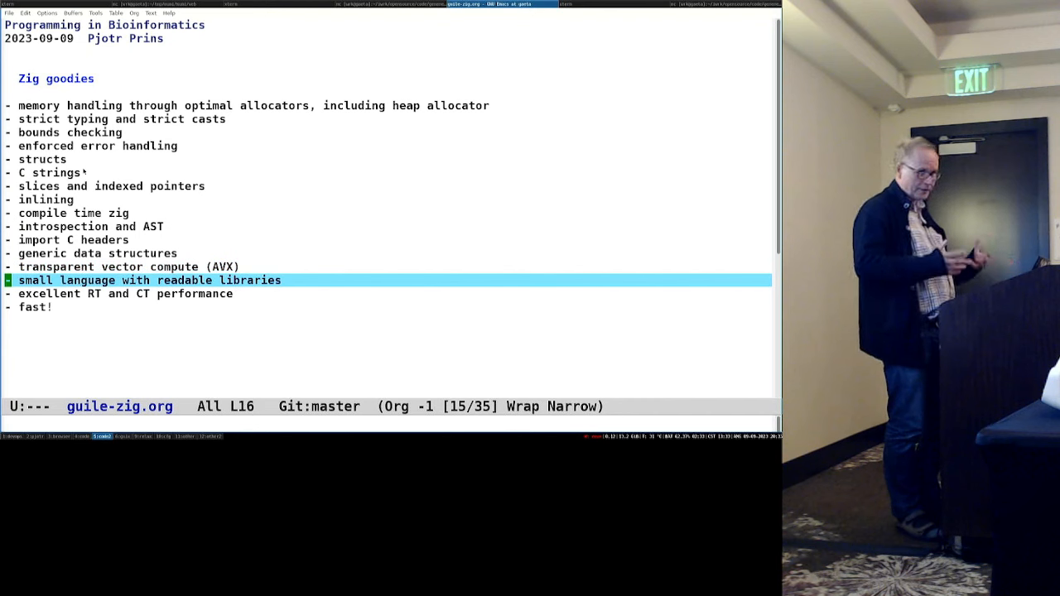
key("Down")
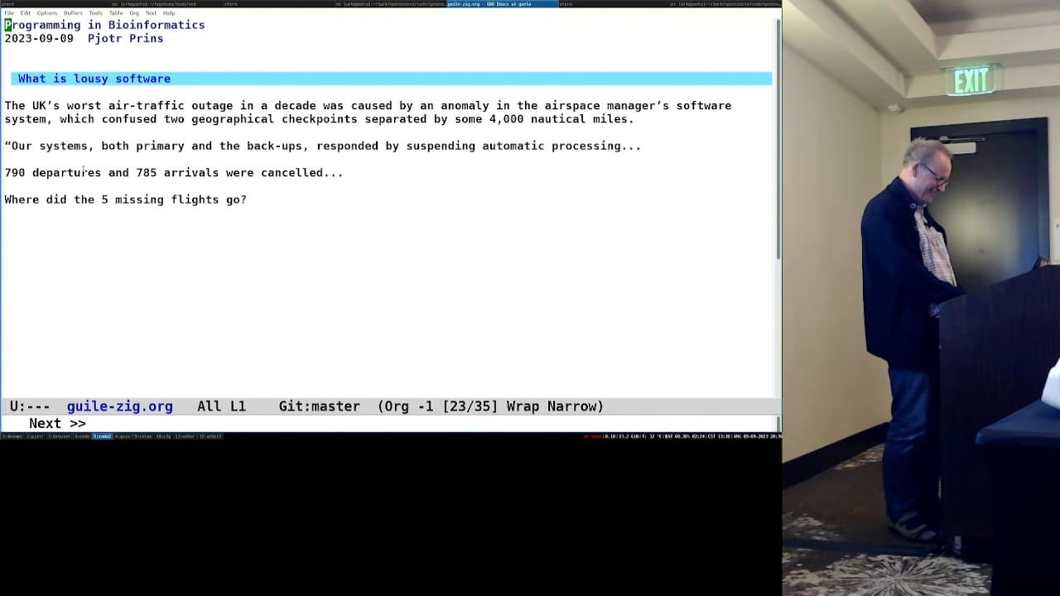
Step: Advance from slide 23 to slide 24, the C slide
key("next")
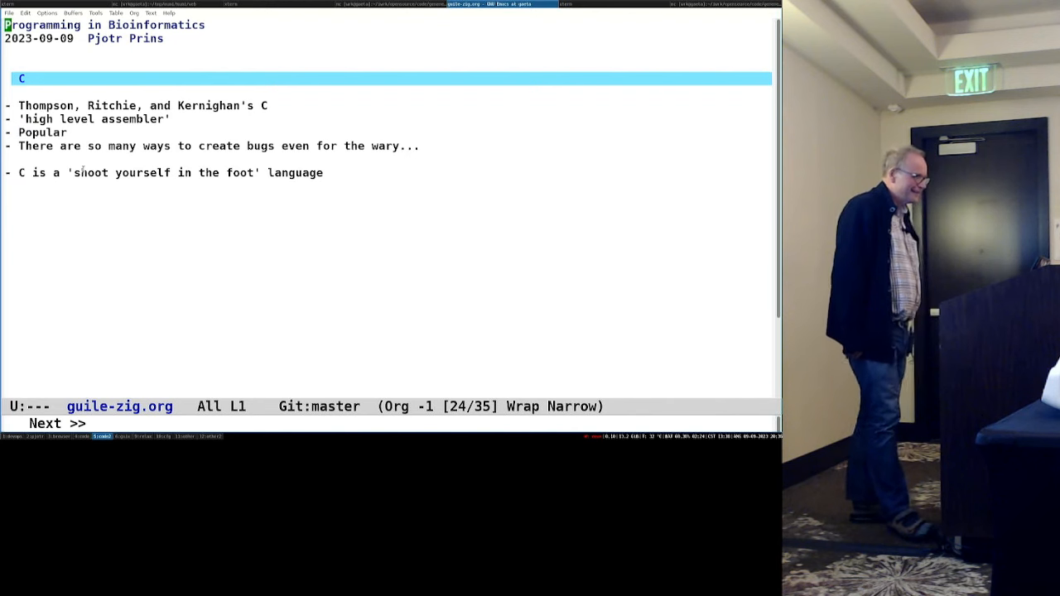